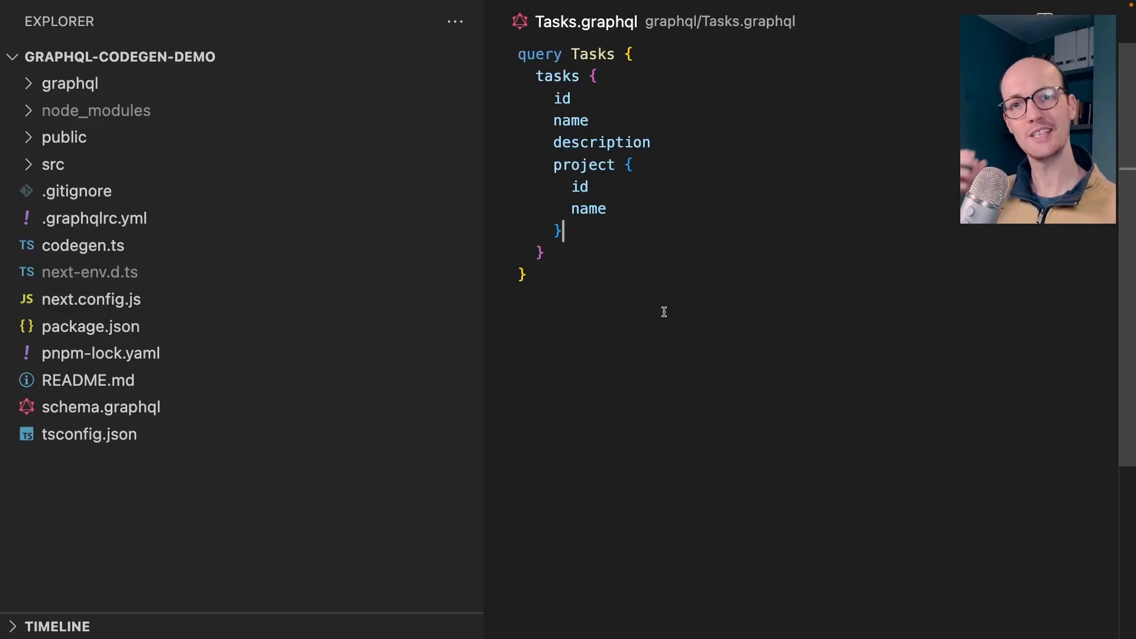
Step: Expand the src folder and its pages and styles subfolders in the Explorer
{"action": "left_click", "coordinate": [53, 165]}
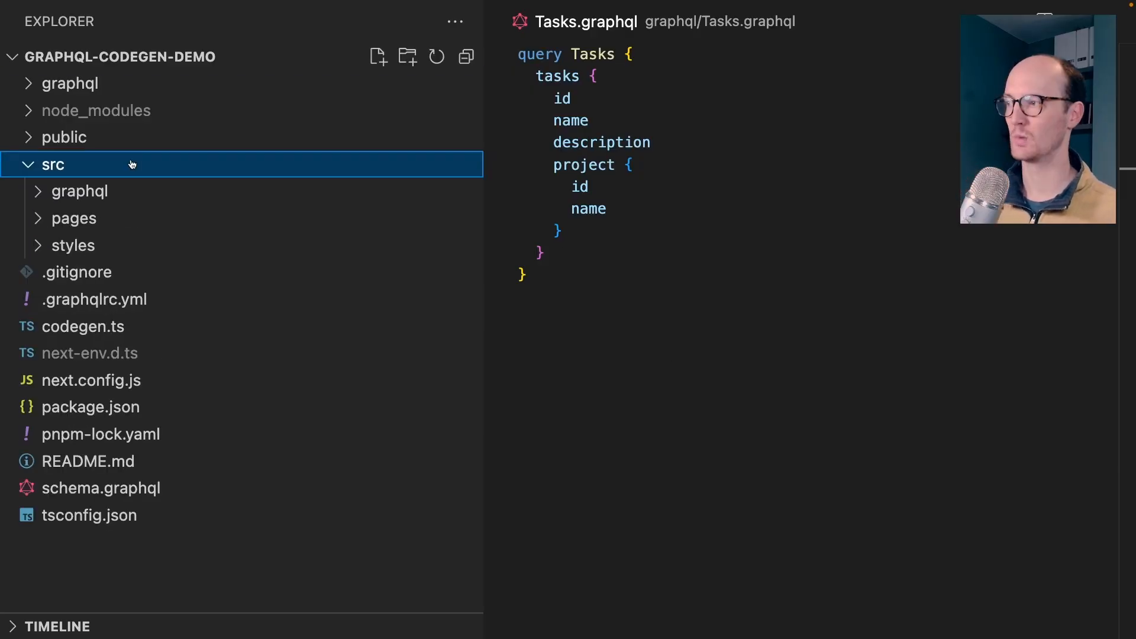
{"action": "left_click", "coordinate": [74, 219]}
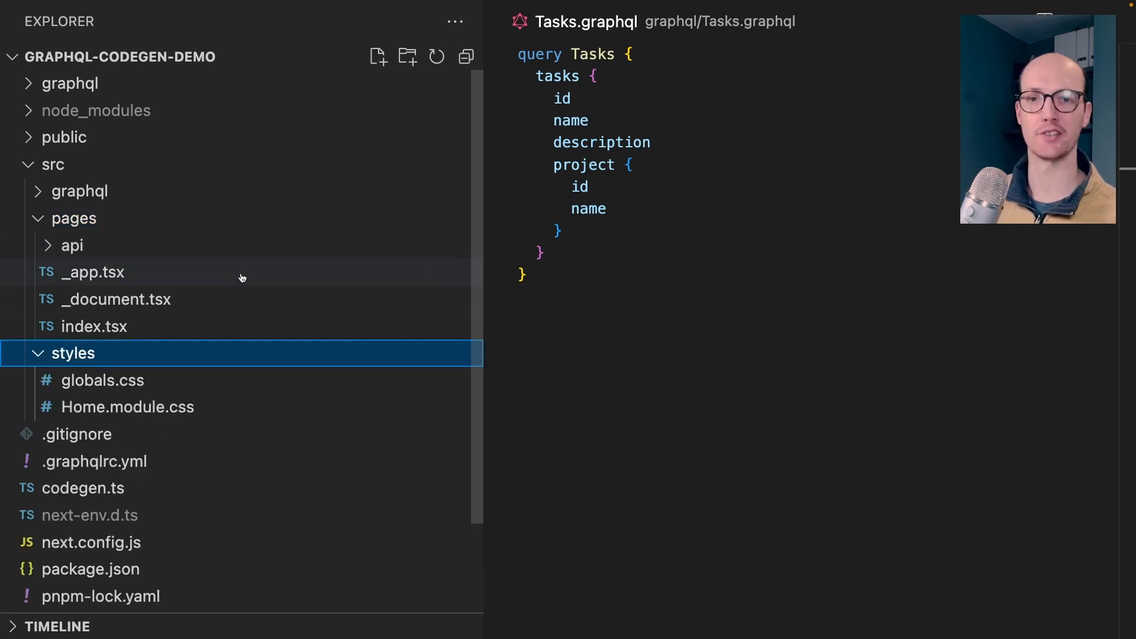
{"action": "left_click", "coordinate": [103, 545]}
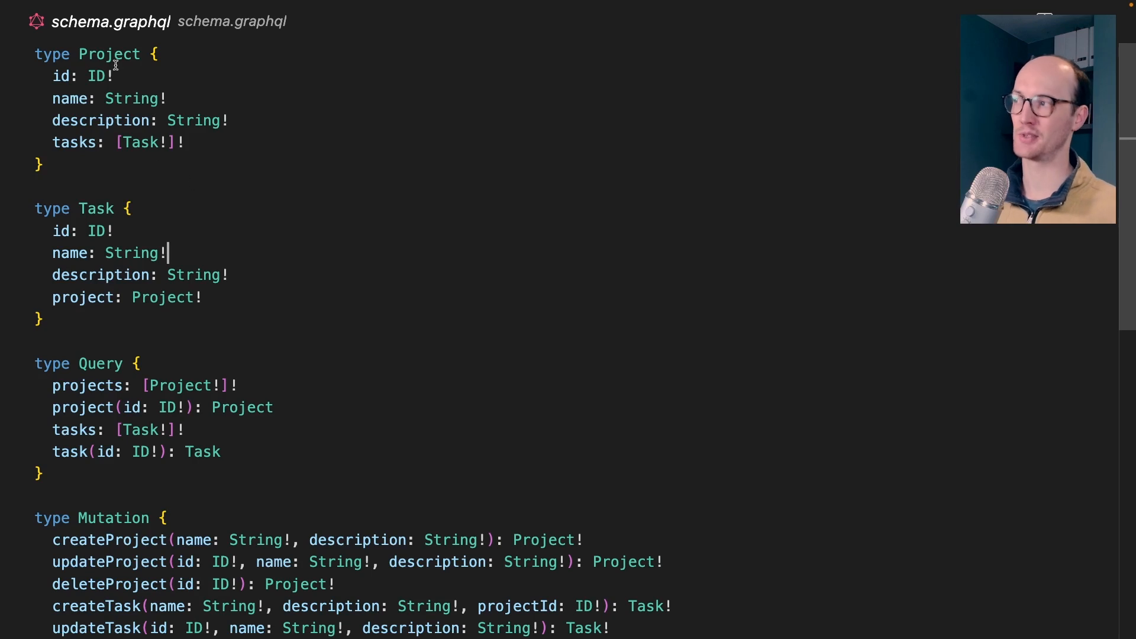
Step: Highlight fields of the Task and Query types, then the whole Task type definition, in schema.graphql
{"action": "double_click", "coordinate": [96, 209]}
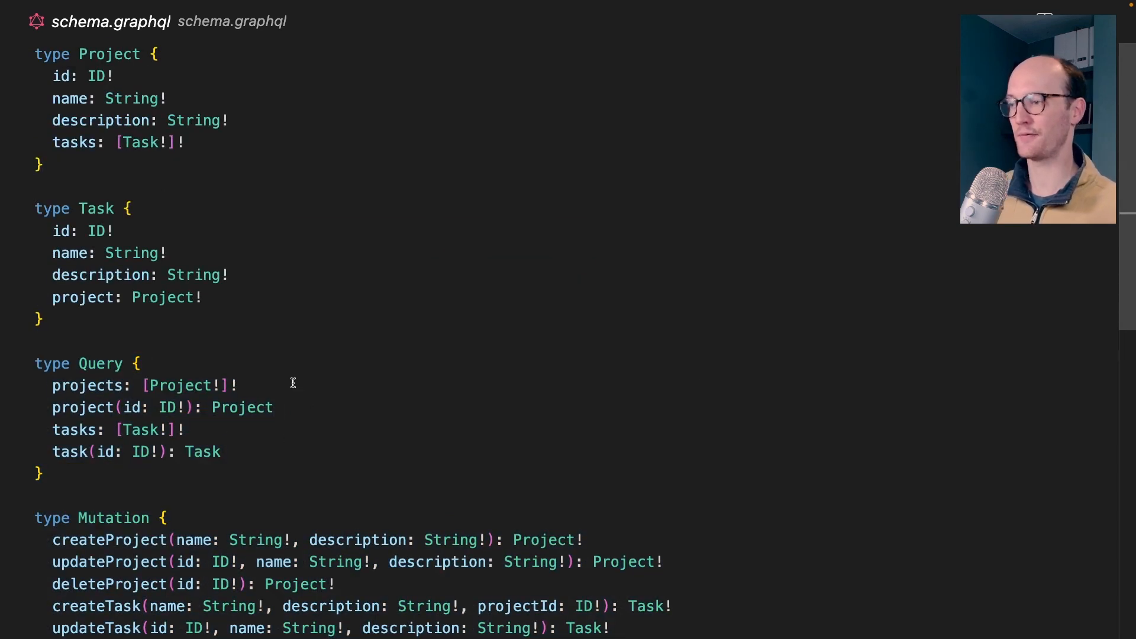
{"action": "double_click", "coordinate": [82, 407]}
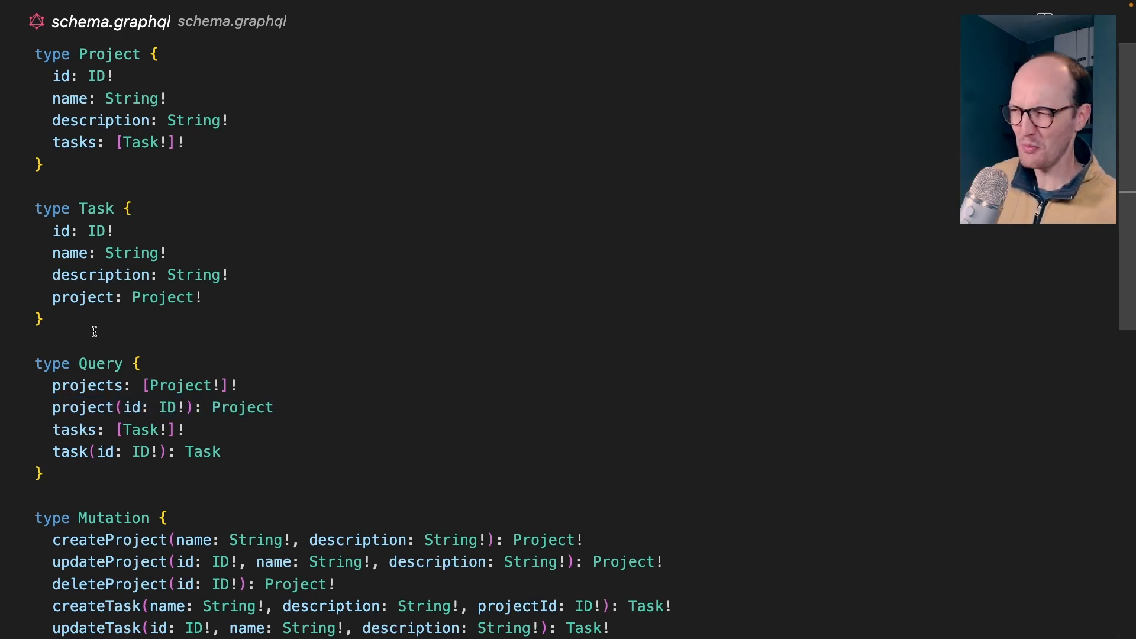
{"action": "left_click_drag", "start_coordinate": [34, 209], "coordinate": [43, 321]}
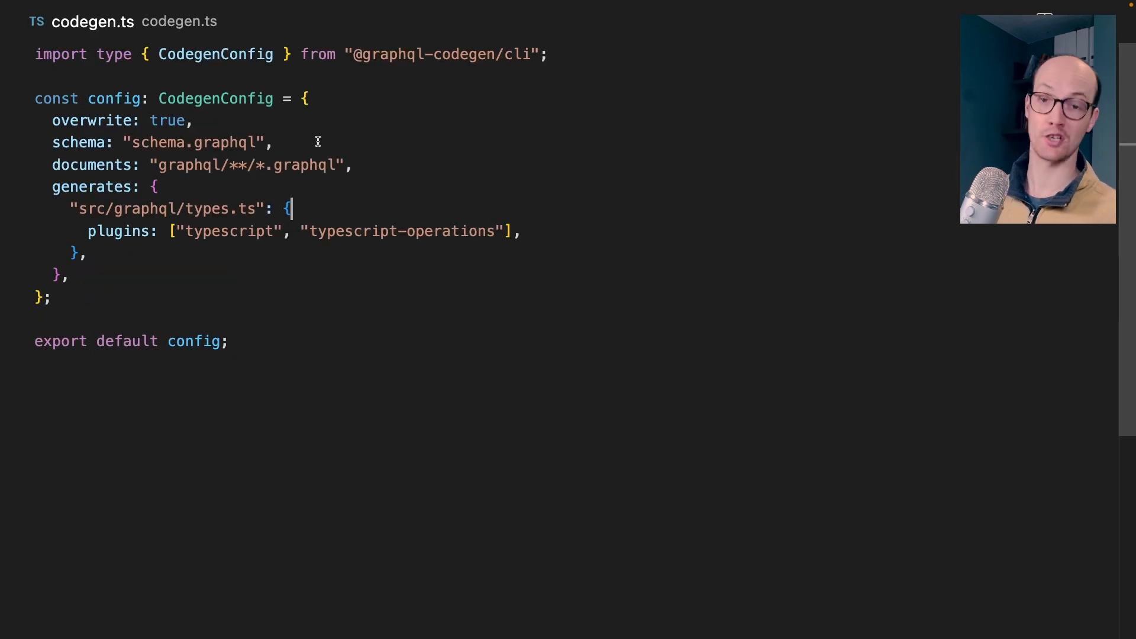
Step: Highlight the generated output setting and the src/graphql/types.ts path in codegen.ts
{"action": "triple_click", "coordinate": [161, 142]}
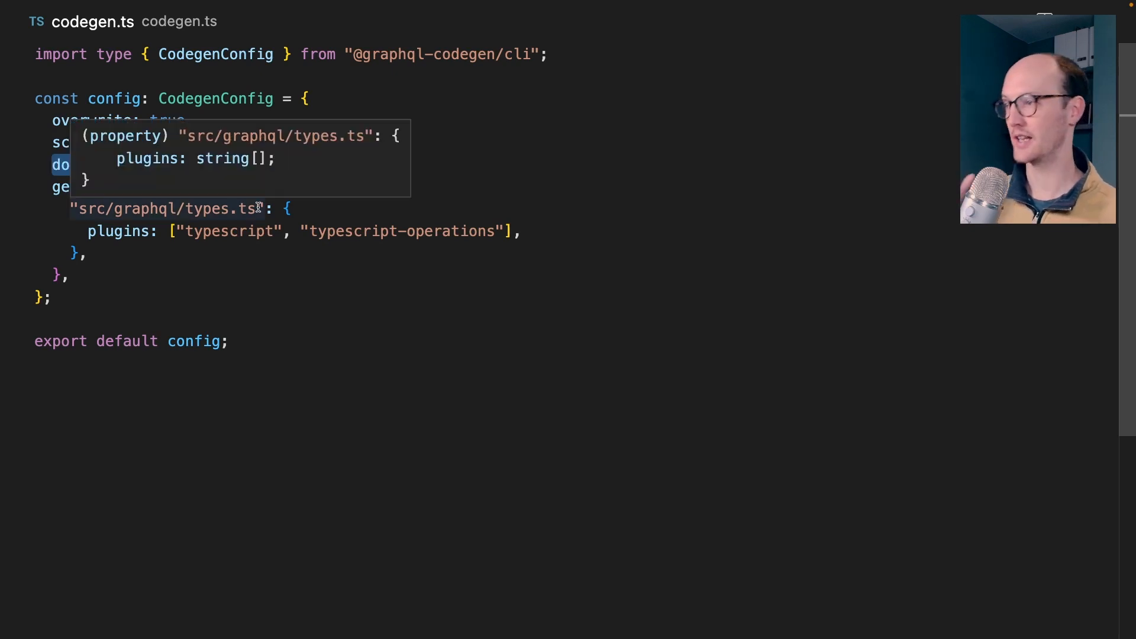
{"action": "double_click", "coordinate": [150, 209]}
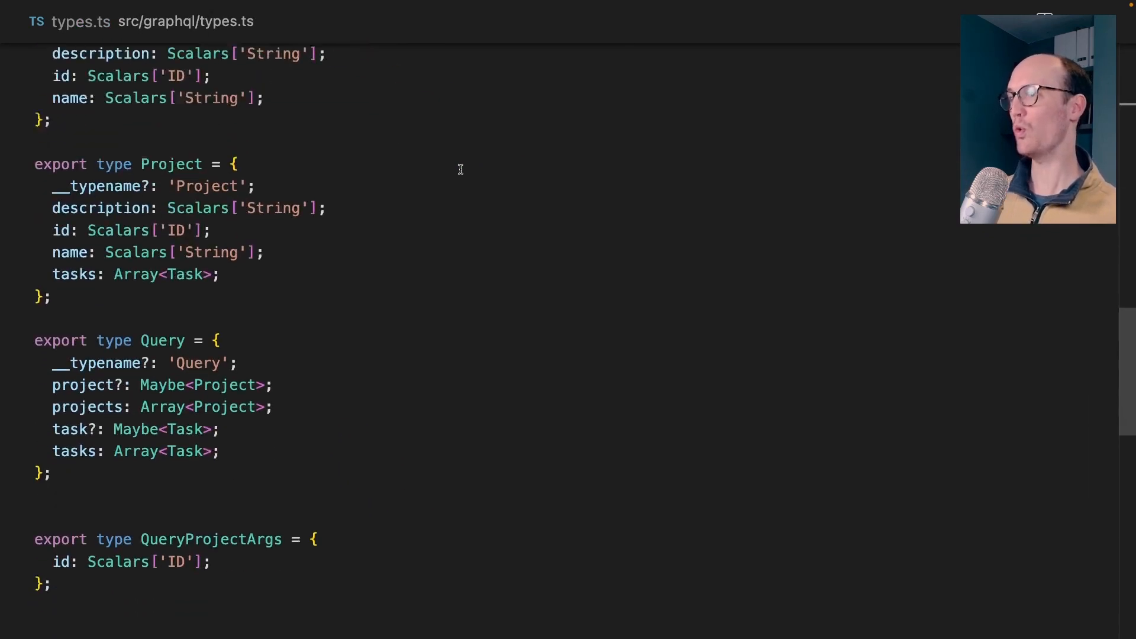
Step: Scroll types.ts down to the TasksQuery type at the bottom
{"action": "scroll", "scroll_direction": "down", "scroll_amount": 3}
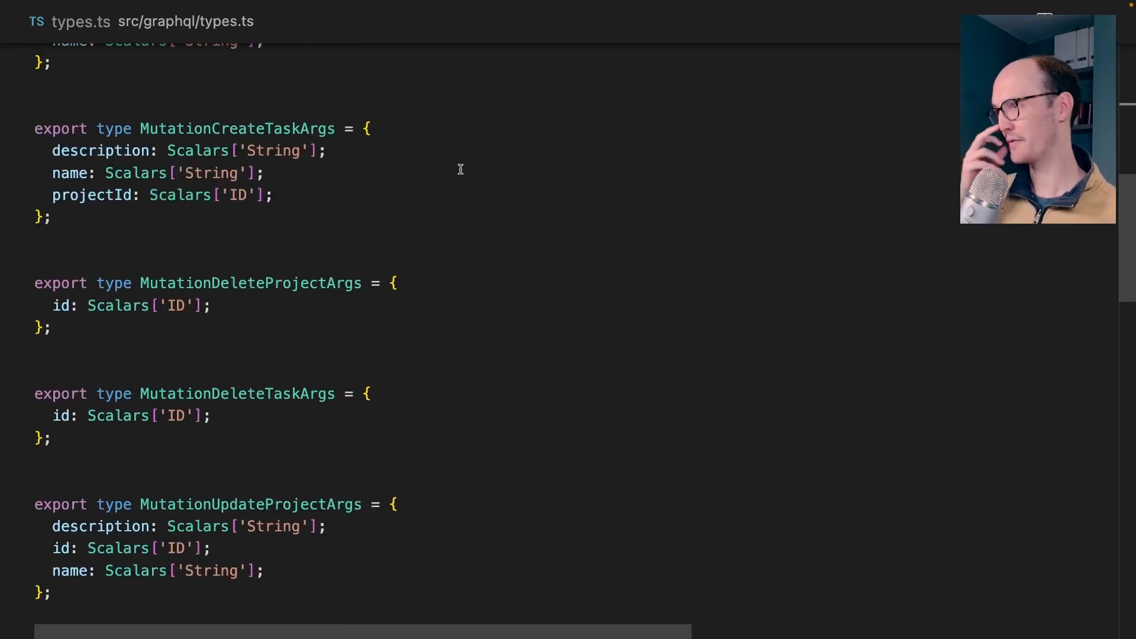
{"action": "scroll", "scroll_direction": "up", "scroll_amount": 3}
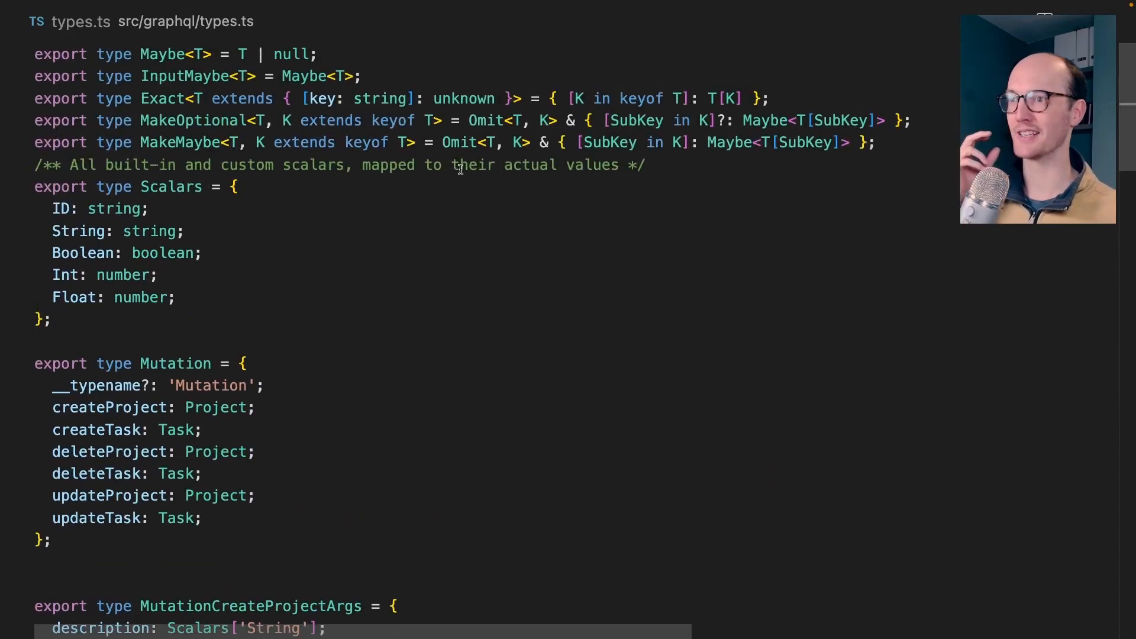
{"action": "scroll", "scroll_direction": "down", "scroll_amount": 3}
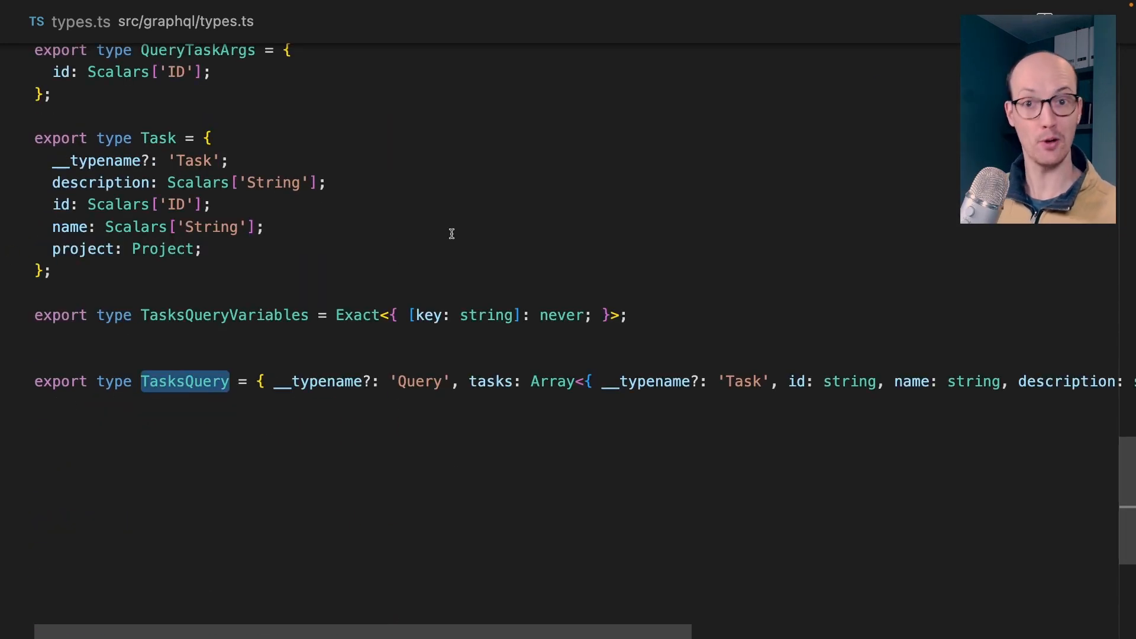
Step: Open Tasks.graphql via quick open "tas" and reveal it in the graphql folder
{"action": "type", "text": "tas"}
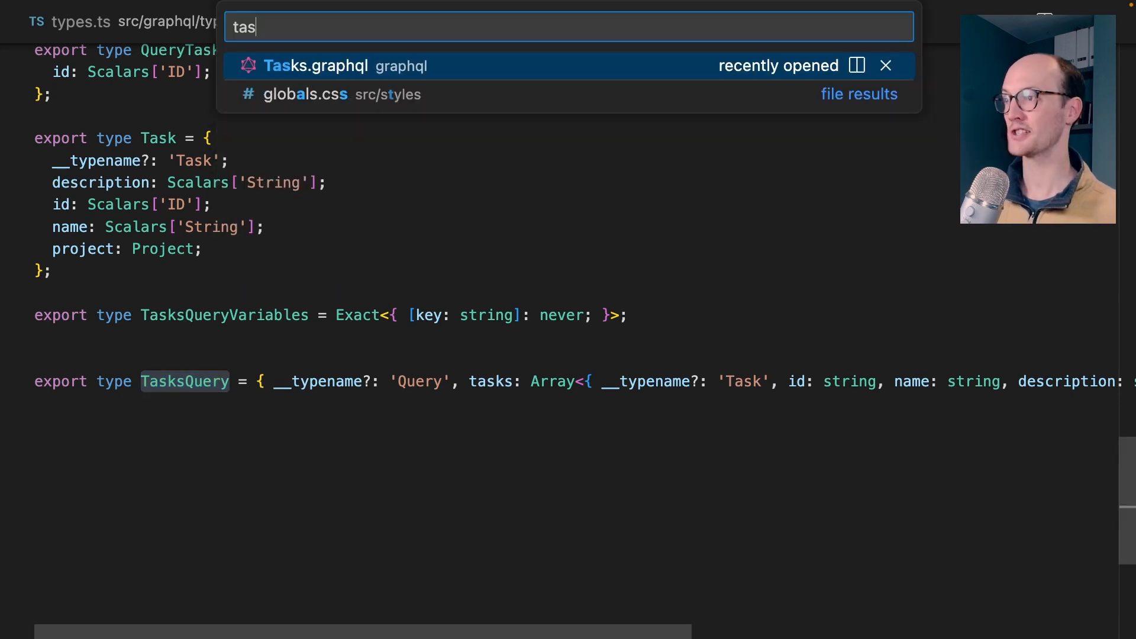
{"action": "left_click", "coordinate": [313, 65]}
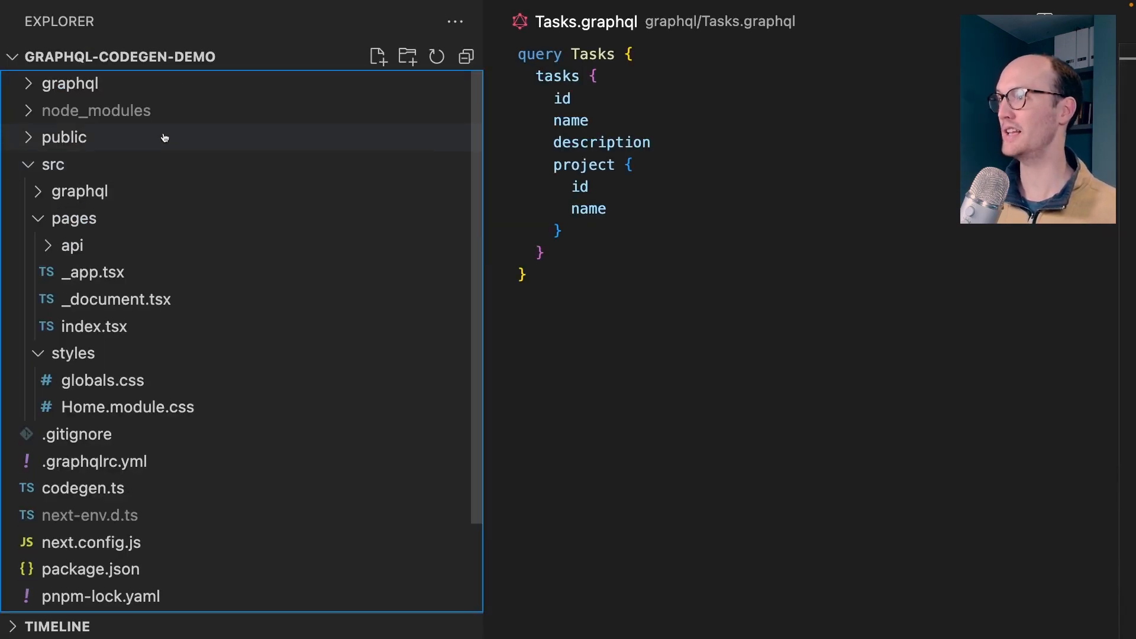
{"action": "left_click", "coordinate": [71, 84]}
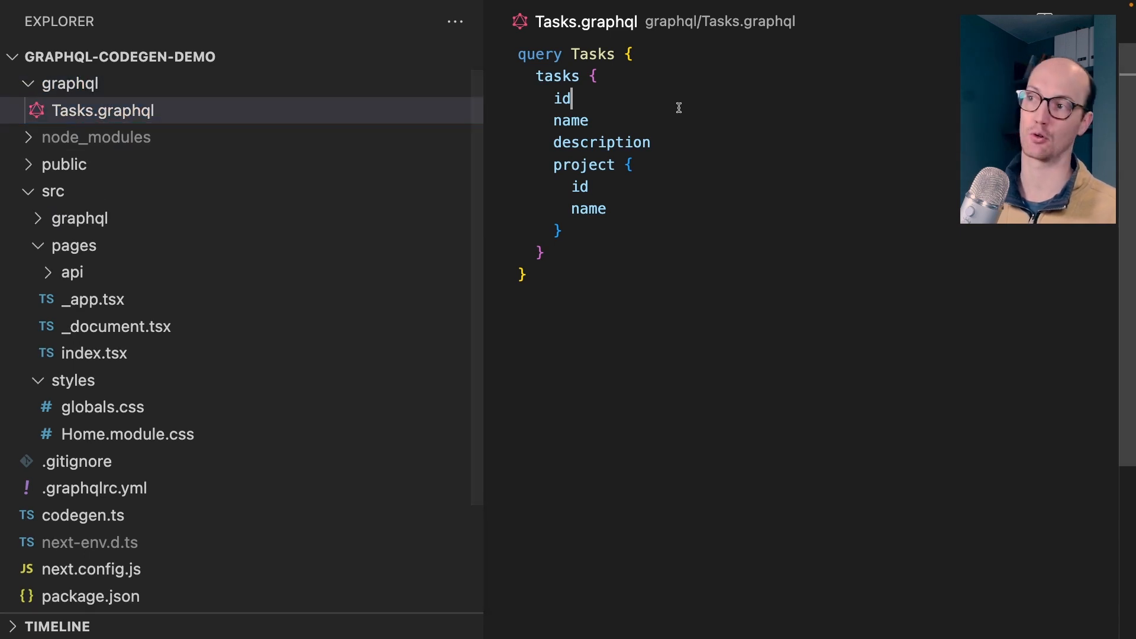
{"action": "key", "text": "ctrl+a"}
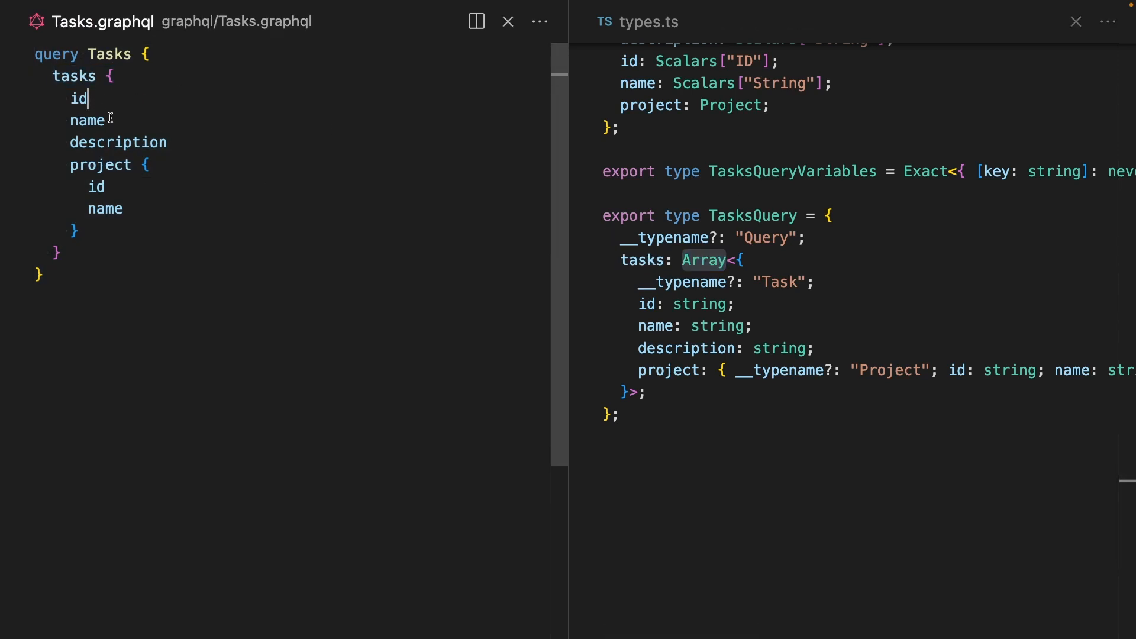
Step: Place Tasks.graphql left of types.ts and highlight a generated task field
{"action": "left_click_drag", "start_coordinate": [639, 304], "coordinate": [811, 349]}
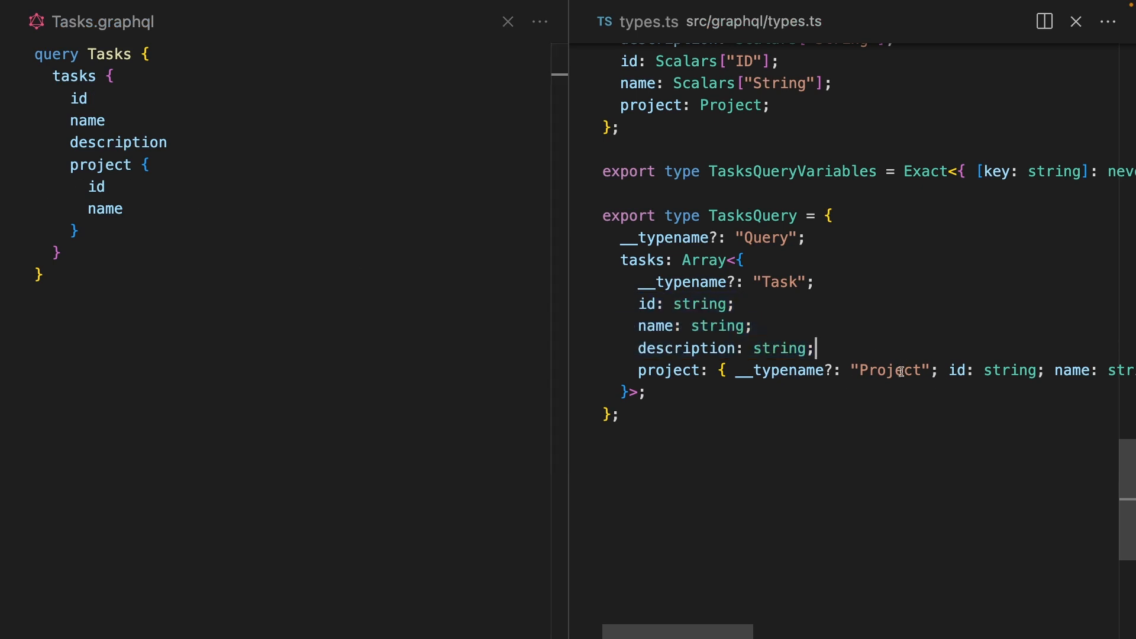
{"action": "double_click", "coordinate": [664, 215]}
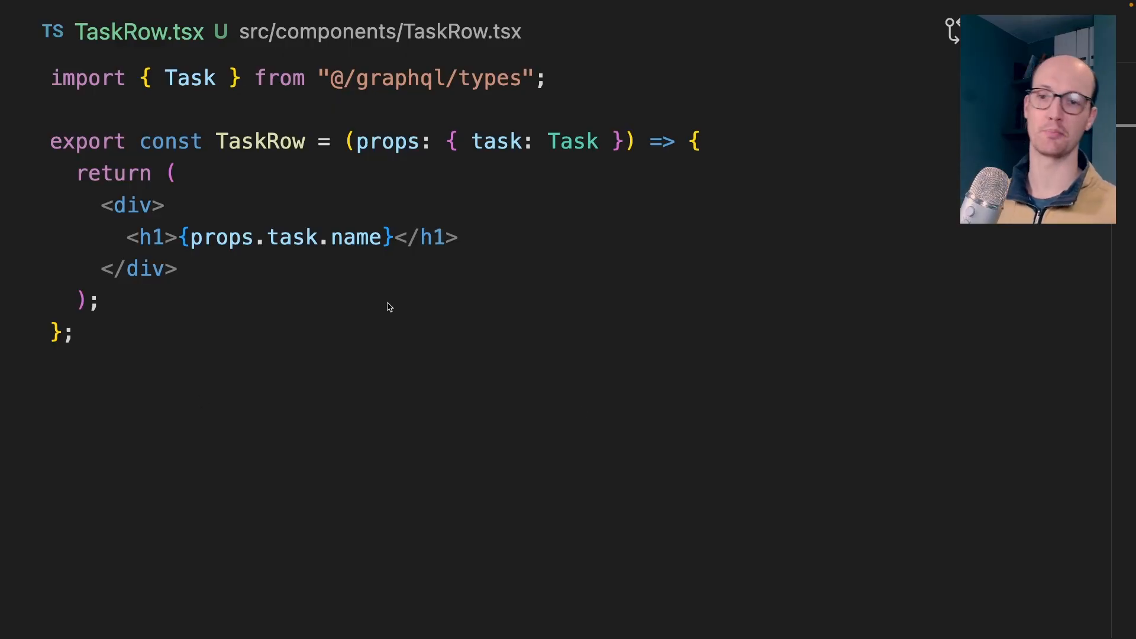
Step: Highlight the task prop's type in TaskRow.tsx
{"action": "double_click", "coordinate": [259, 141]}
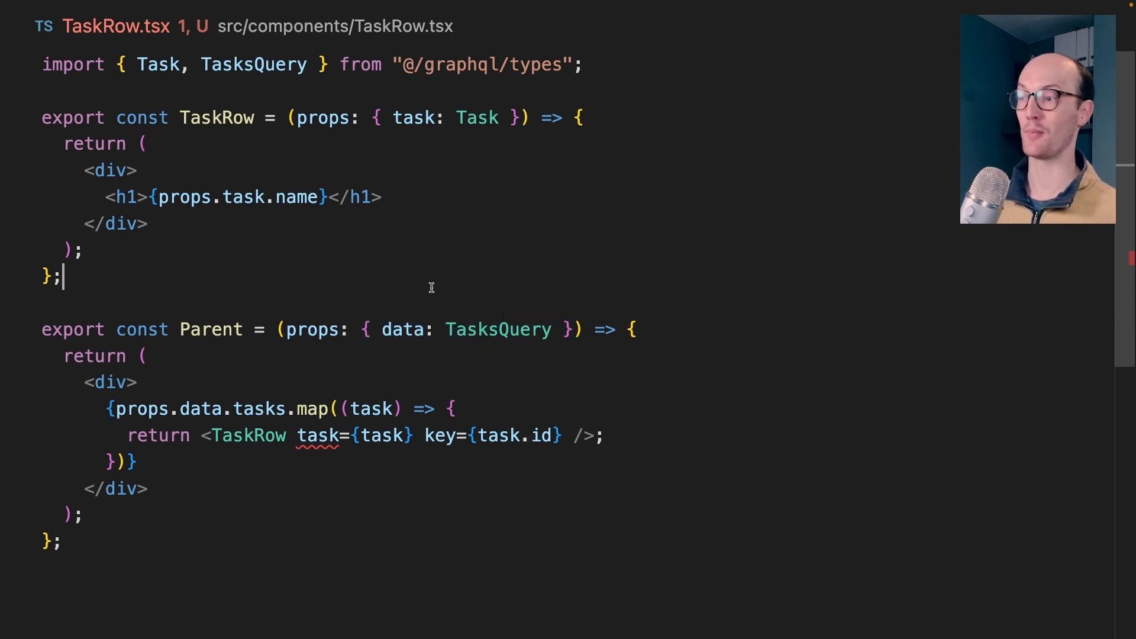
{"action": "mouse_move", "coordinate": [258, 408]}
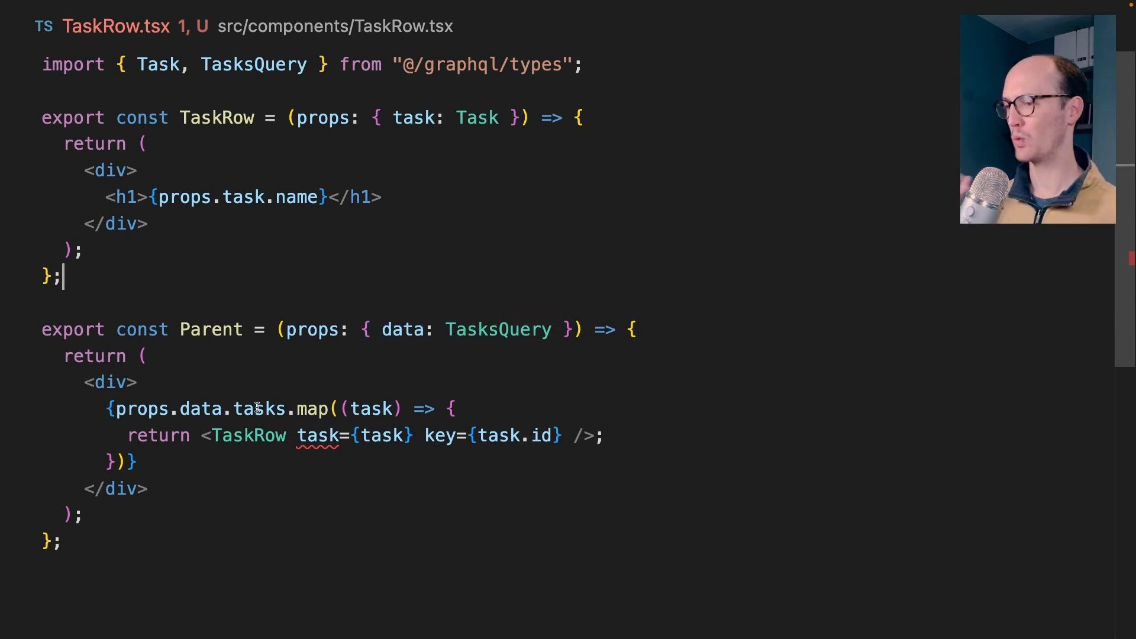
{"action": "double_click", "coordinate": [258, 409]}
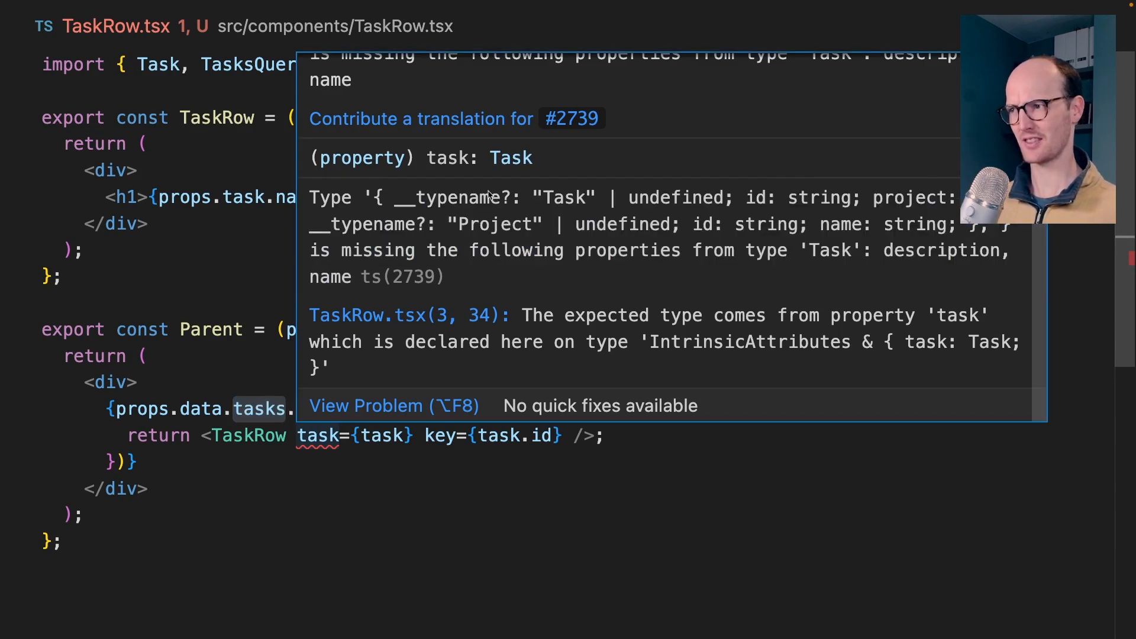
{"action": "mouse_move", "coordinate": [355, 279]}
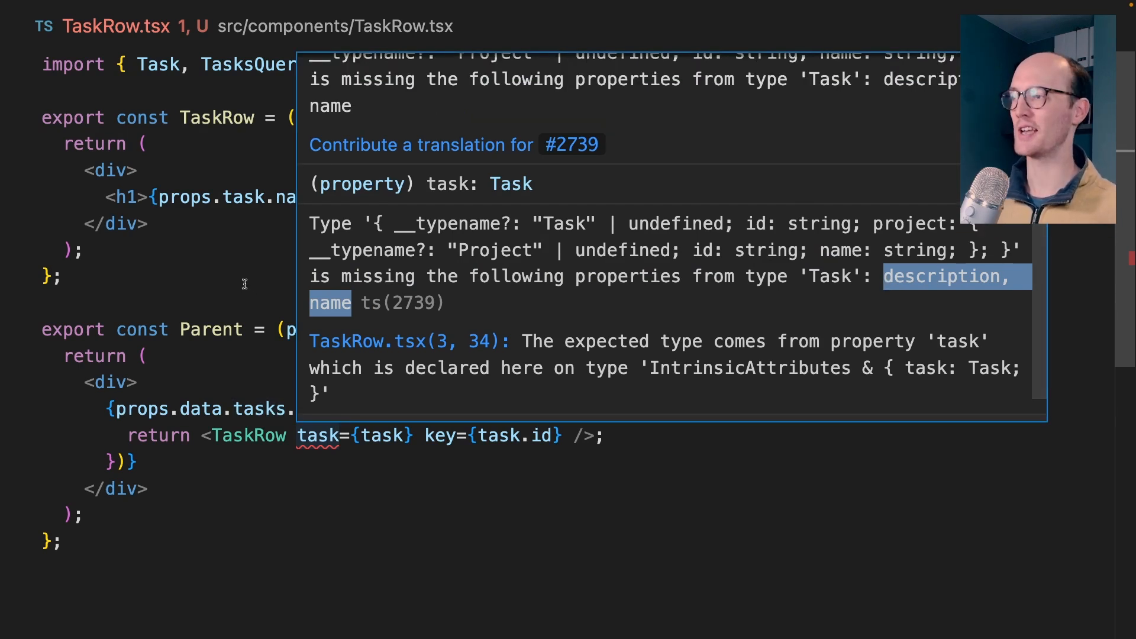
{"action": "mouse_move", "coordinate": [678, 215]}
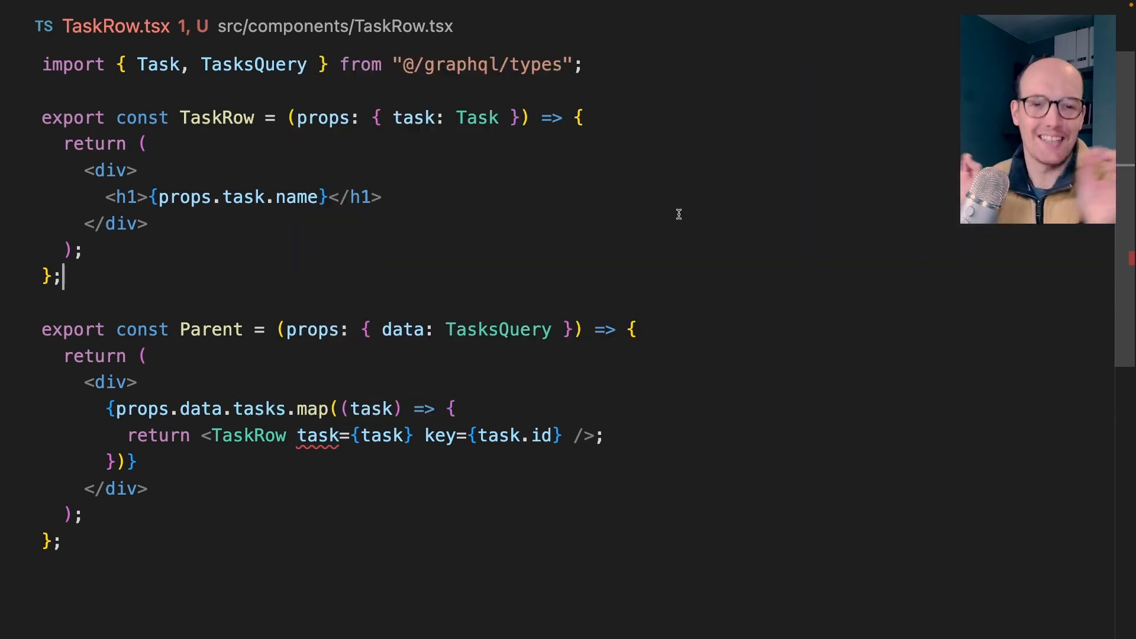
{"action": "double_click", "coordinate": [477, 117]}
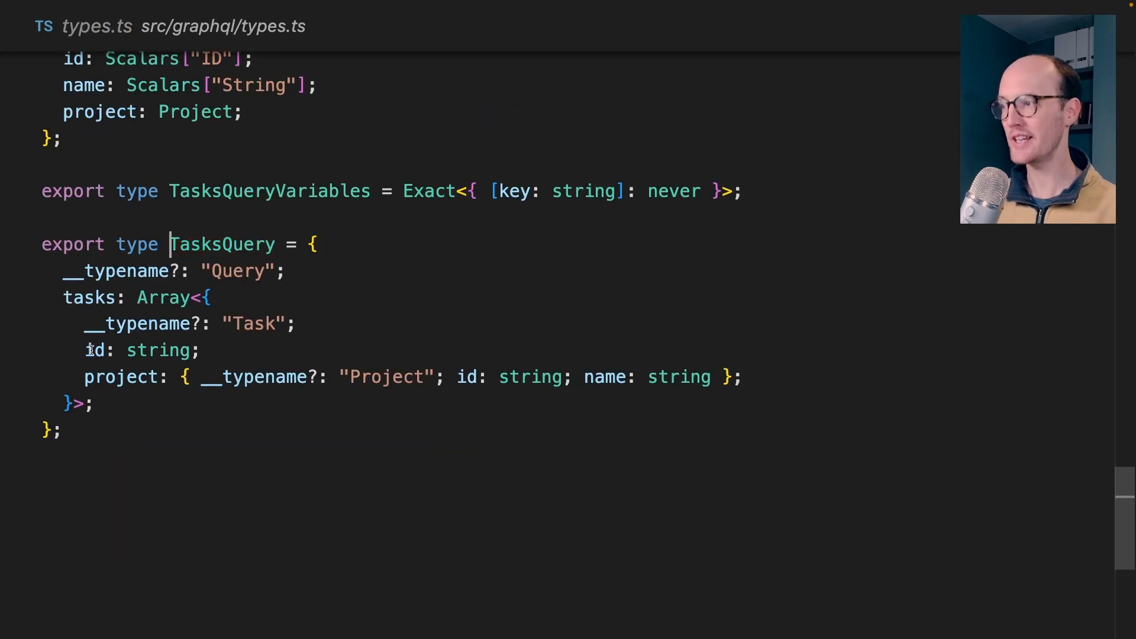
{"action": "mouse_move", "coordinate": [529, 307]}
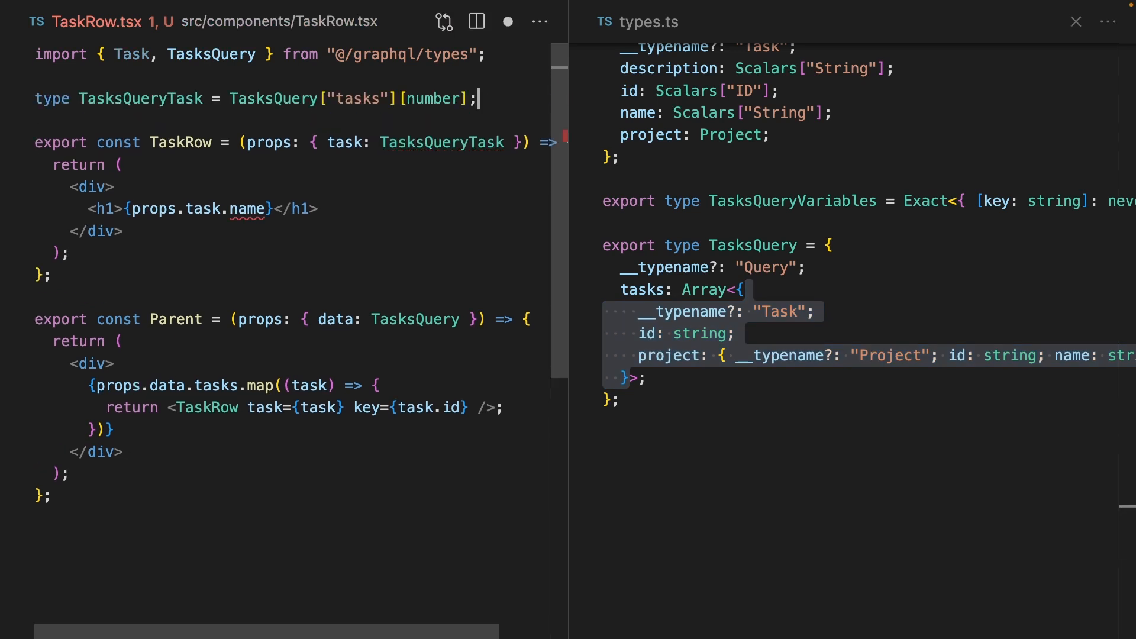
Step: Highlight the TasksQueryTask type and the tasks key in its indexed type
{"action": "double_click", "coordinate": [432, 99]}
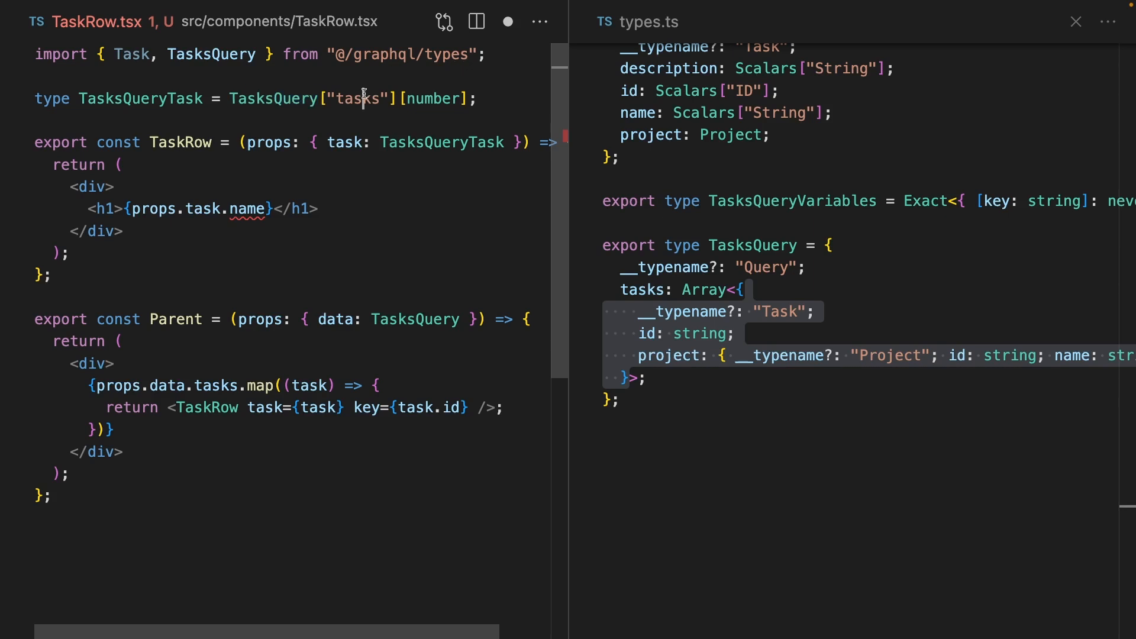
{"action": "double_click", "coordinate": [432, 99]}
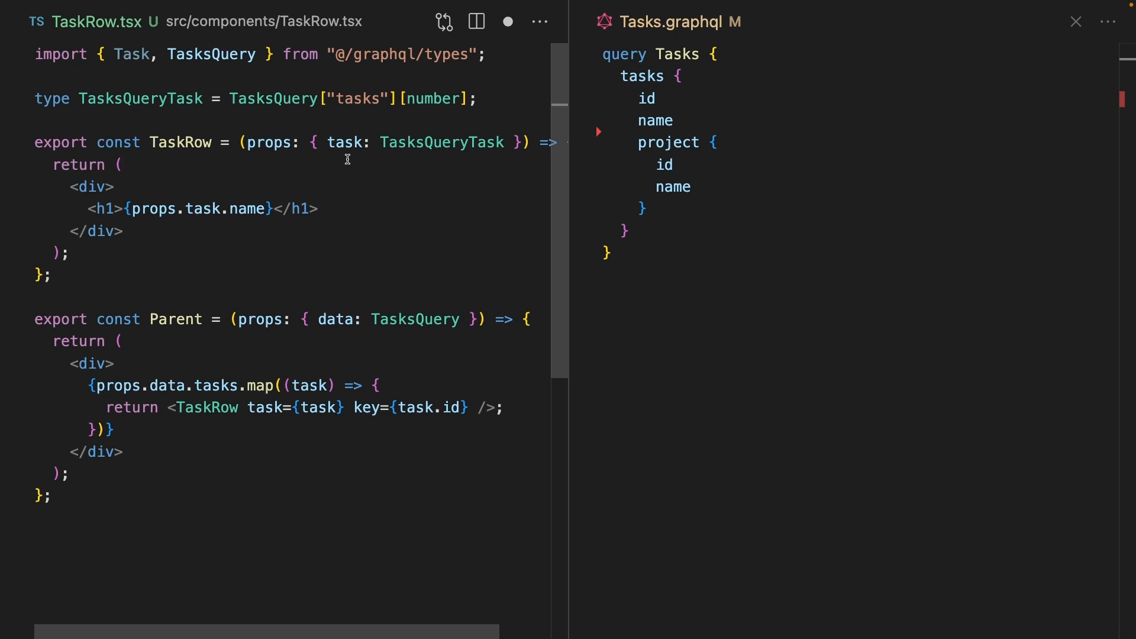
{"action": "mouse_move", "coordinate": [459, 107]}
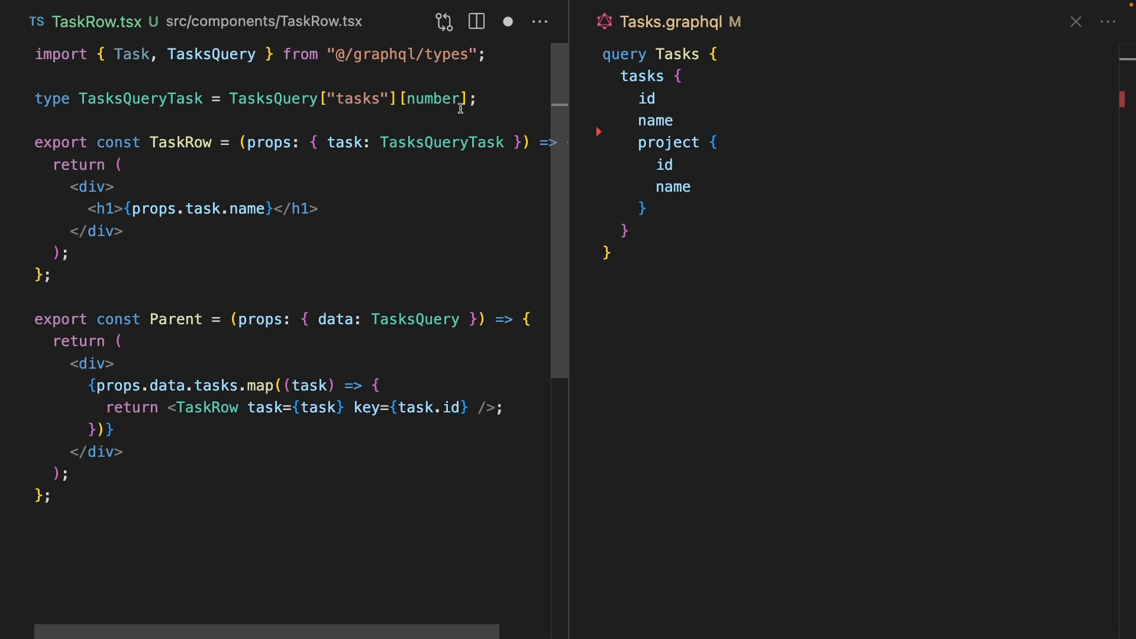
Step: Highlight the [number] index of the tasks type, then click into the editor
{"action": "left_click_drag", "start_coordinate": [246, 98], "coordinate": [468, 99]}
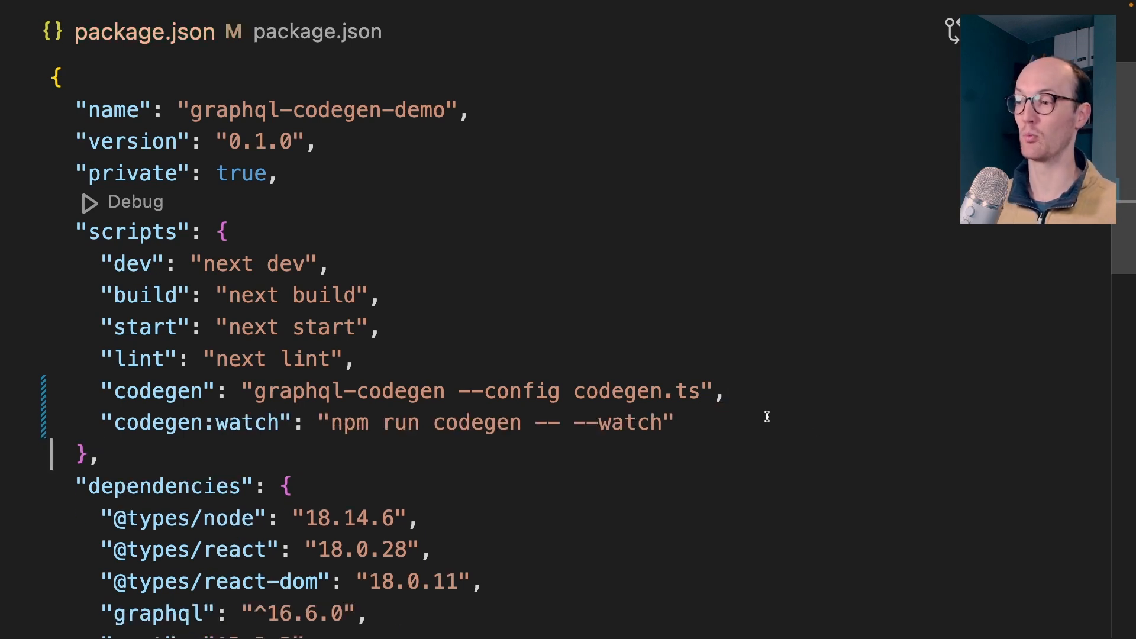
{"action": "left_click", "coordinate": [596, 422]}
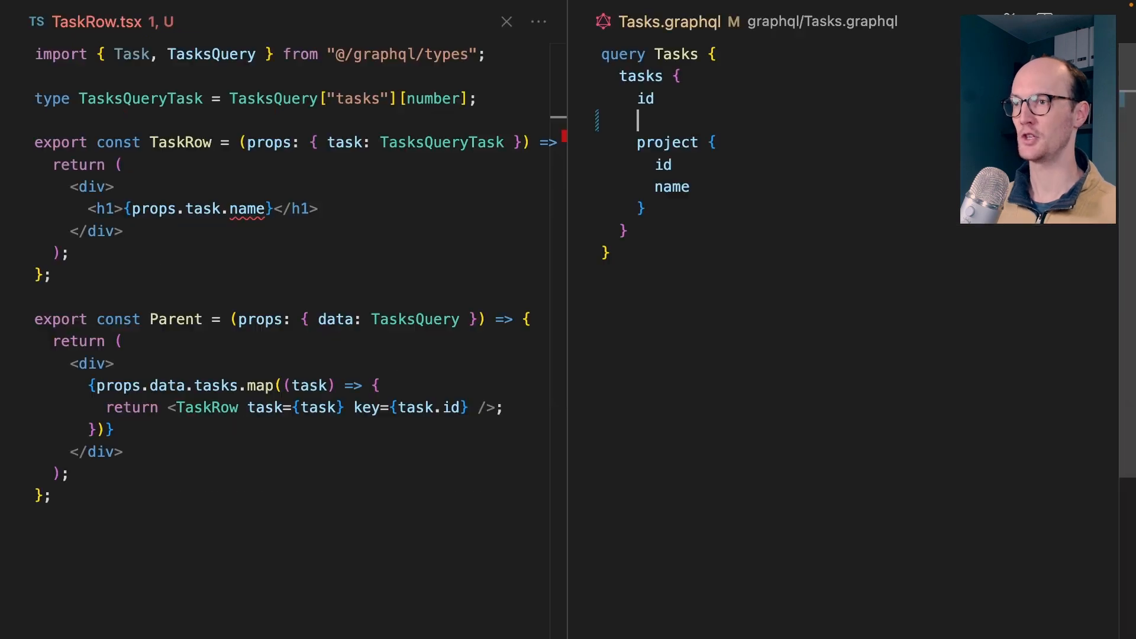
Step: Request name and description in Tasks.graphql, rendering props.task.description in TaskRow
{"action": "type", "text": "name"}
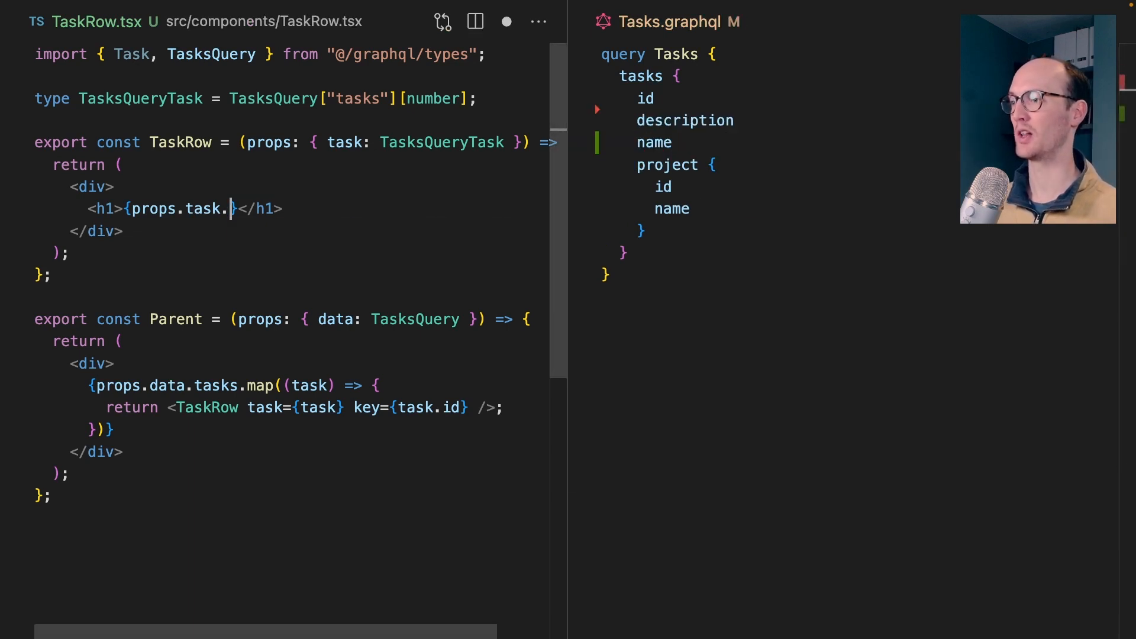
{"action": "type", "text": "description"}
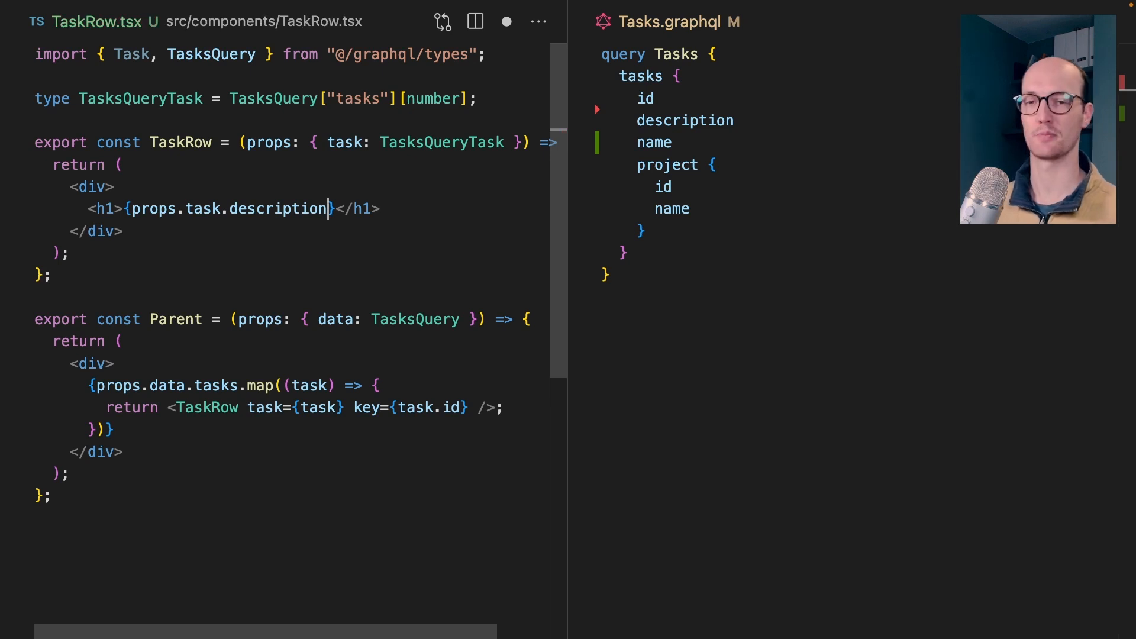